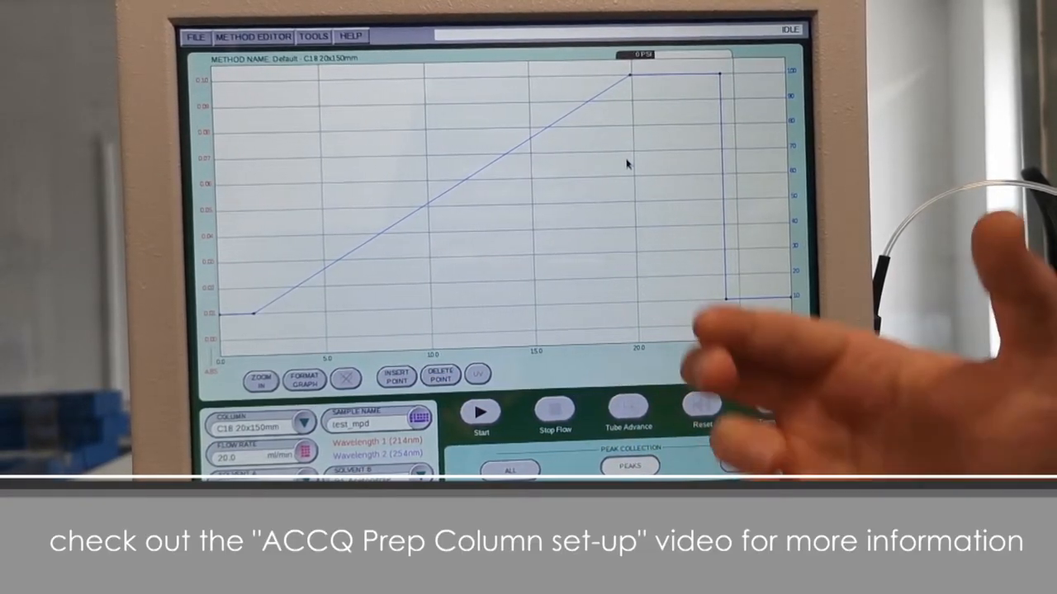
Start the run with Autoinjector sample options: Total Sample 1.00 ml, Number of Injections 1.
click(481, 413)
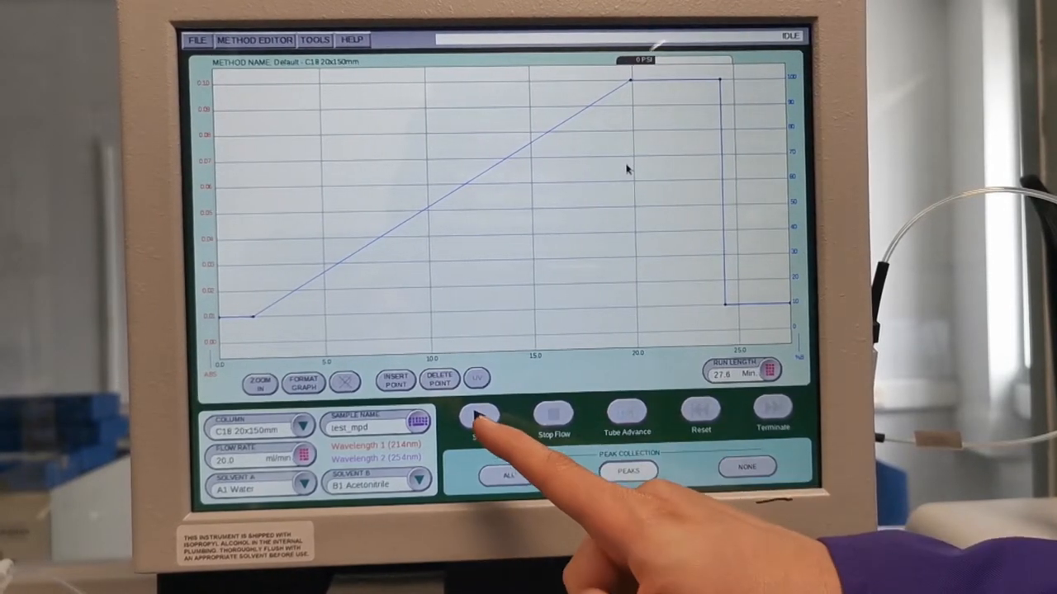
click(477, 416)
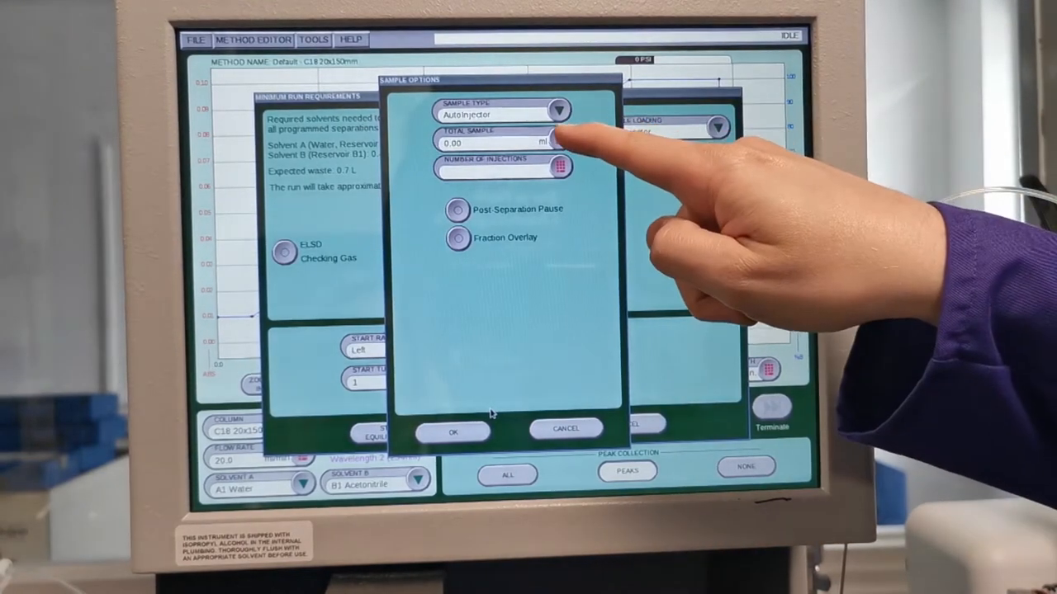
click(558, 142)
text(1)
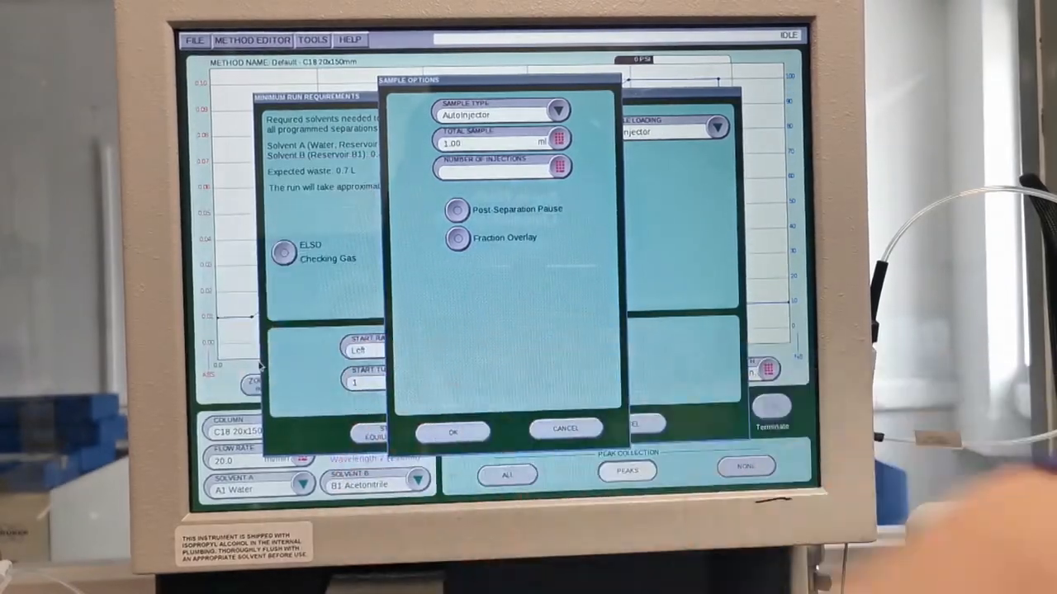
click(560, 167)
text(1)
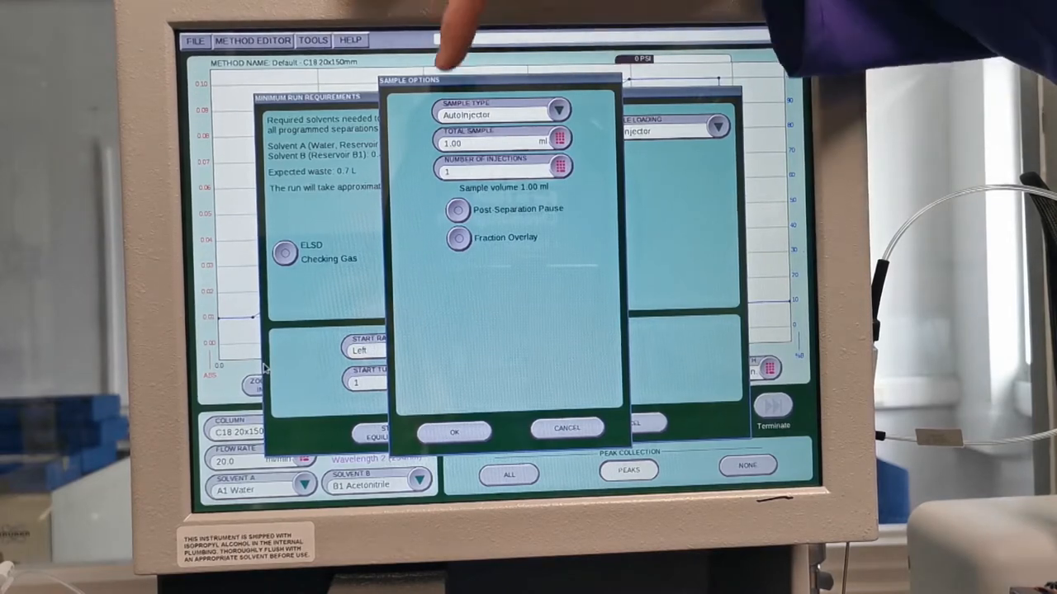
click(459, 208)
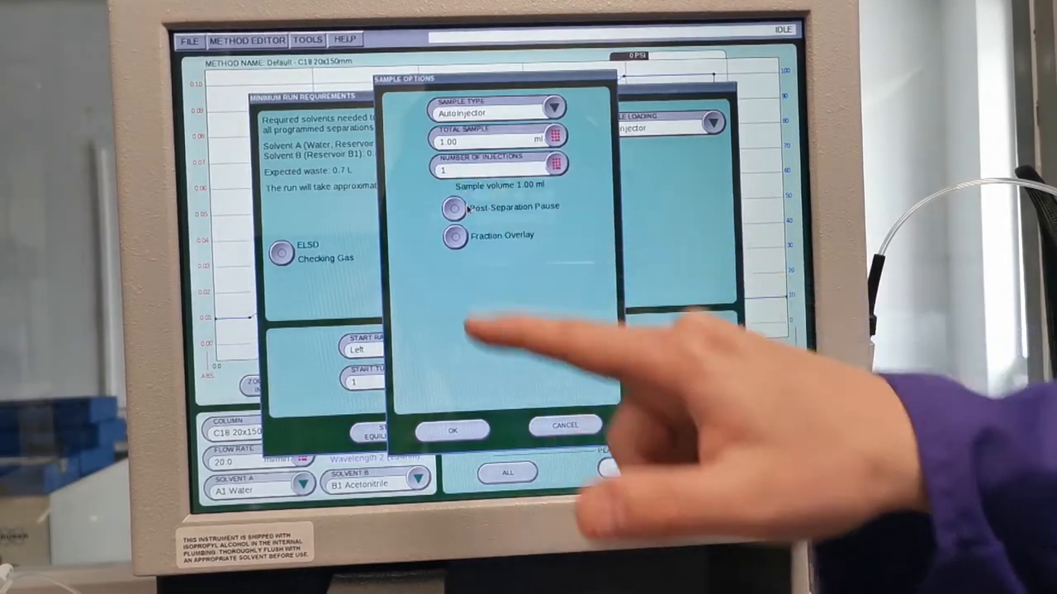
Confirm sample options and start equilibration from rack Left, tube 1.
click(453, 429)
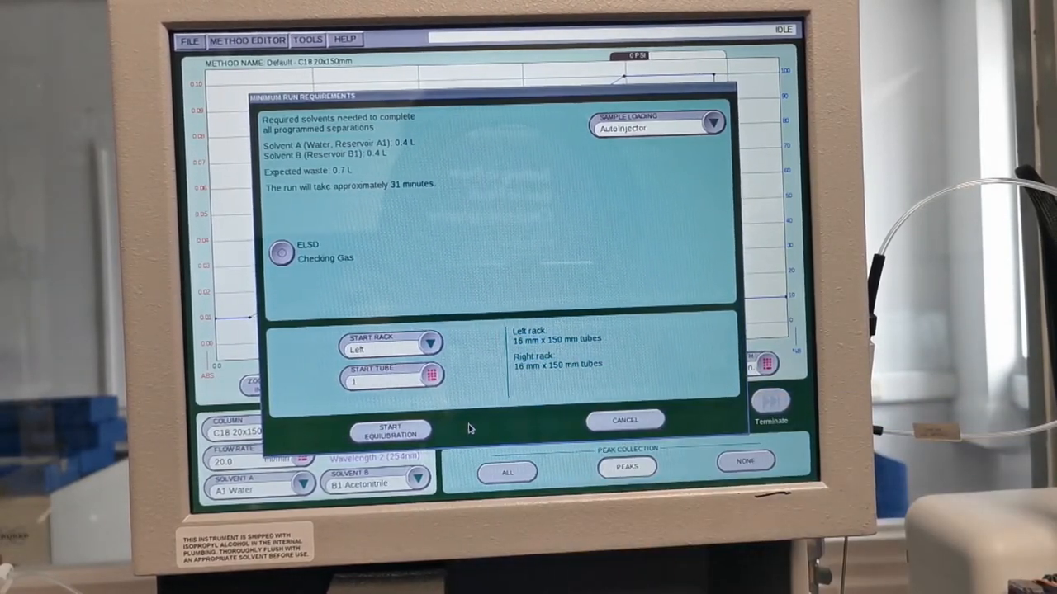
click(390, 429)
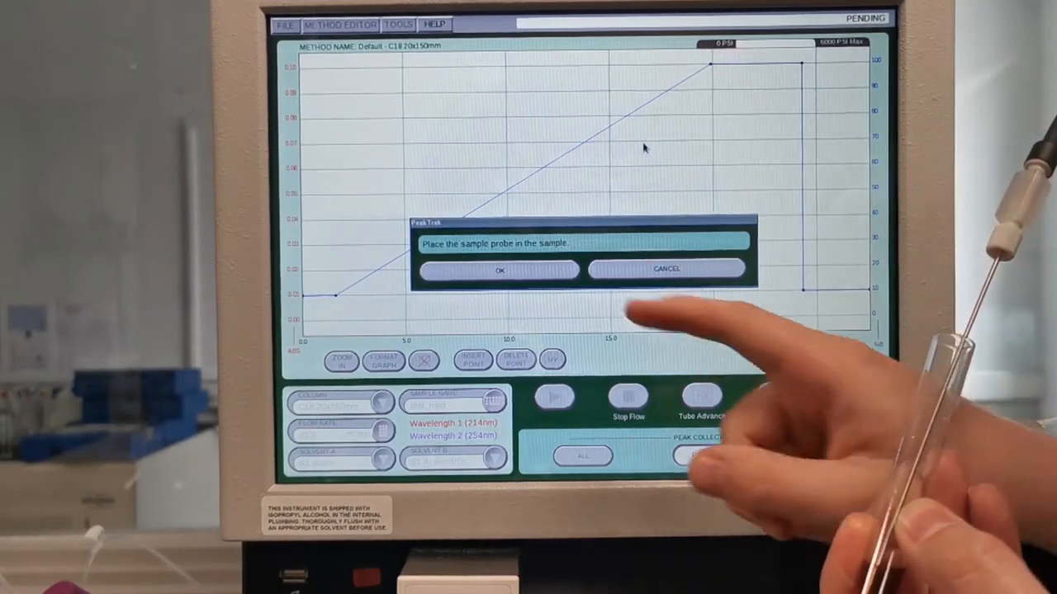
Confirm the probe is in the sample so injection and separation proceed.
click(498, 271)
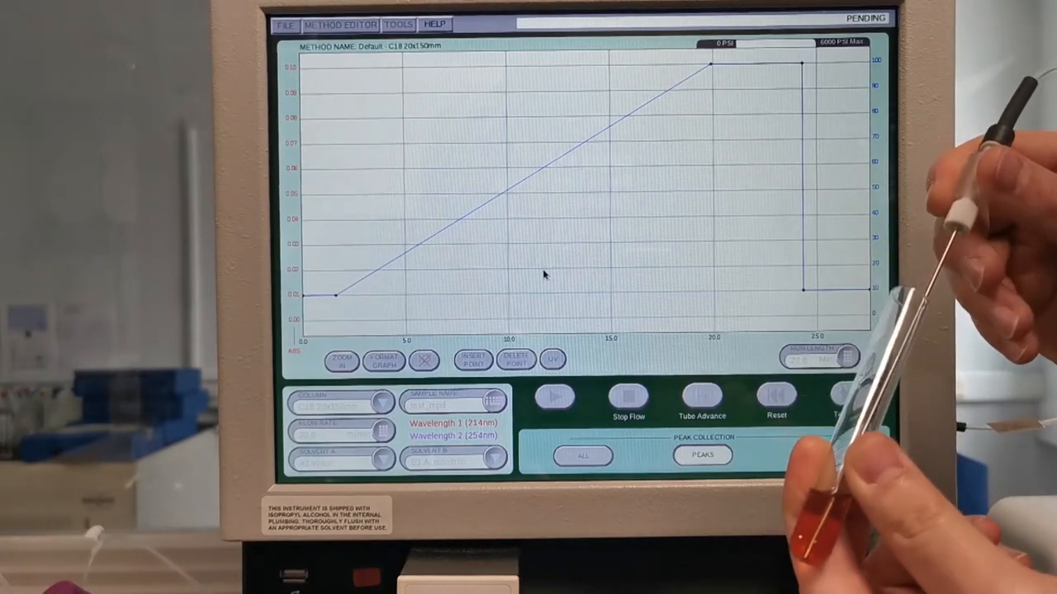
click(554, 399)
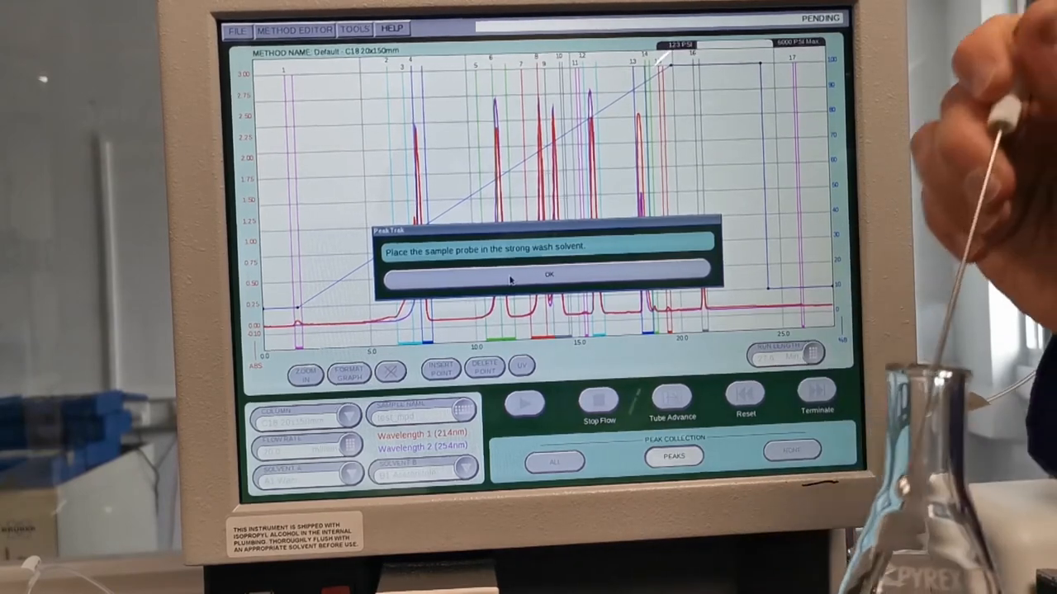
Confirm the strong wash and weak rinse prompts to finish the run.
click(550, 274)
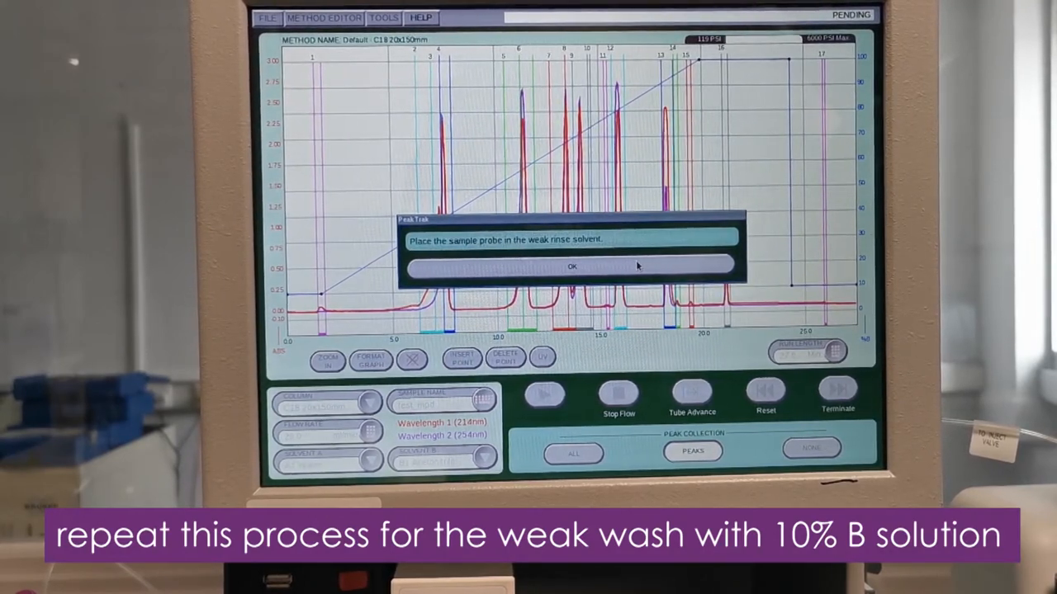
click(571, 268)
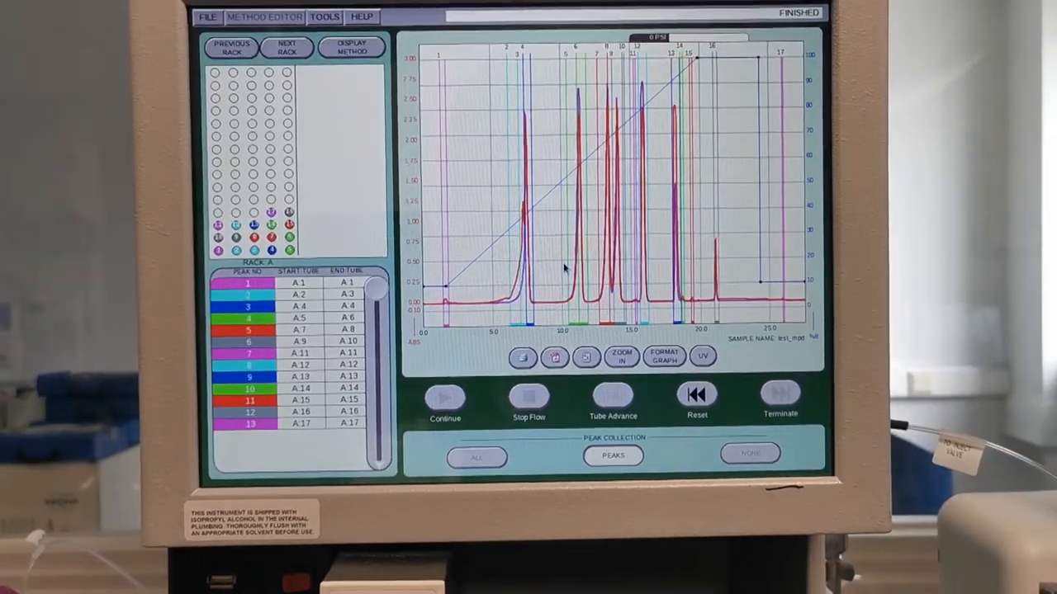